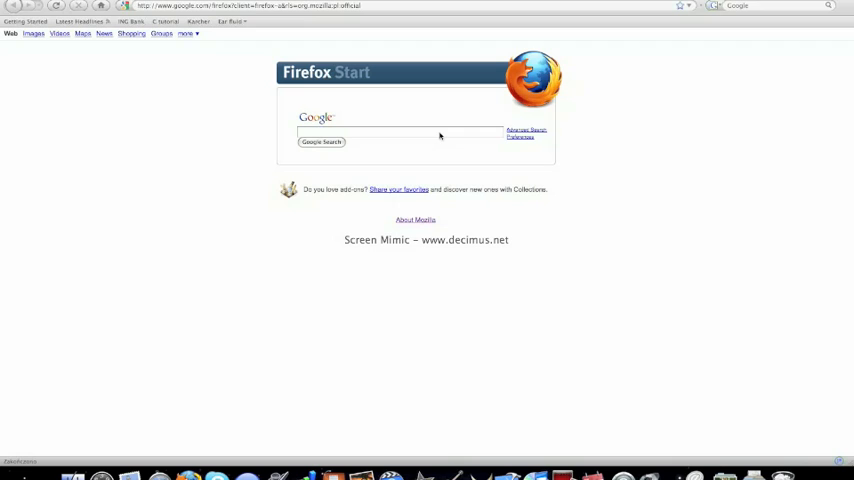
- Search Google for 'phzilla' to list its add-on and download pages
click(400, 132)
text(phzilla)
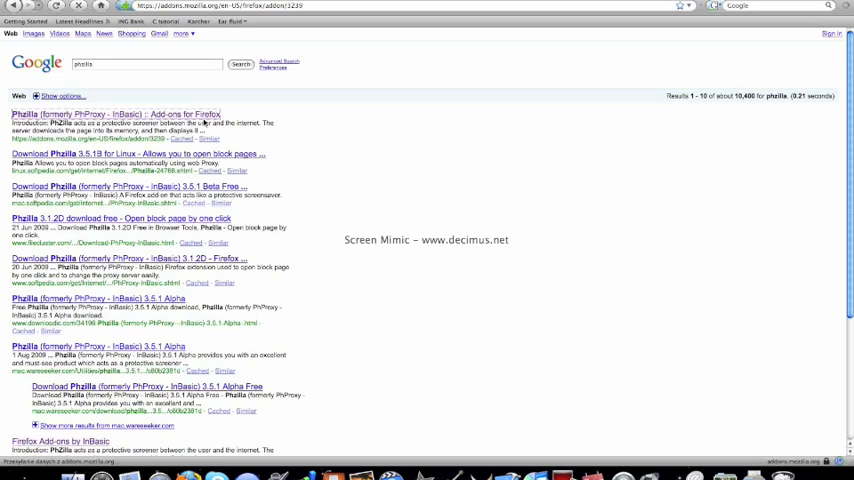
mouse_move(208, 122)
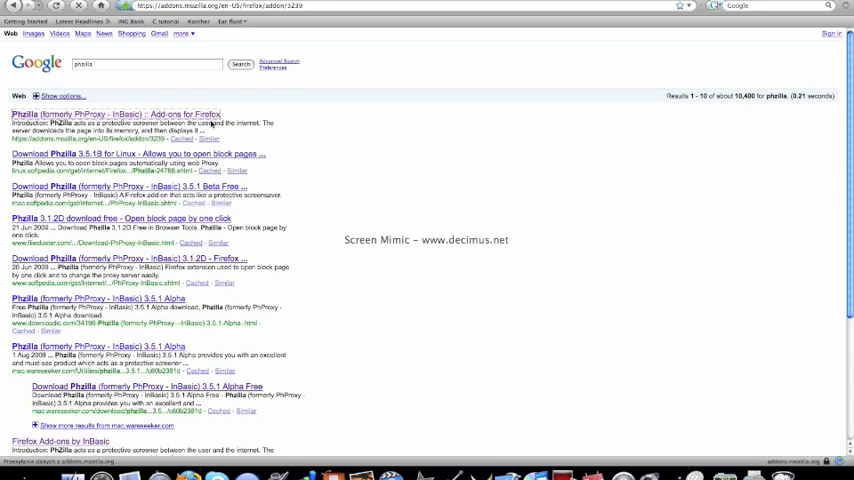
- Install Phzilla 3.5.1B from its Mozilla Add-ons page via Add to Firefox
click(120, 112)
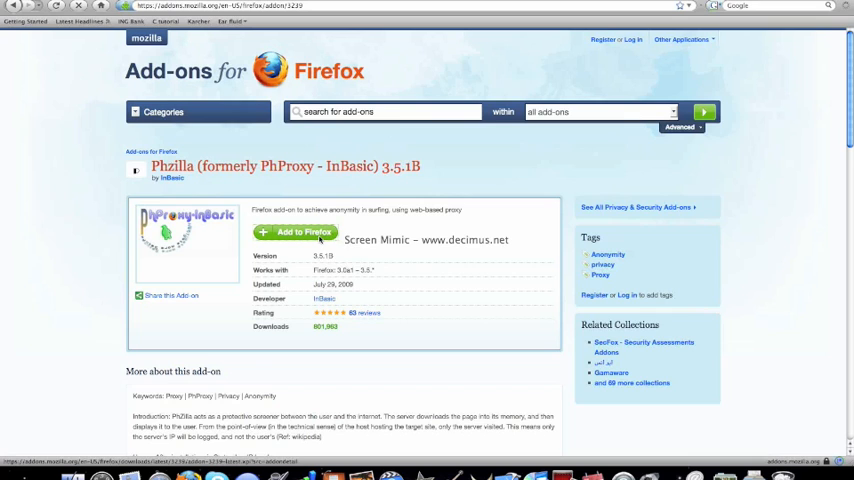
click(294, 232)
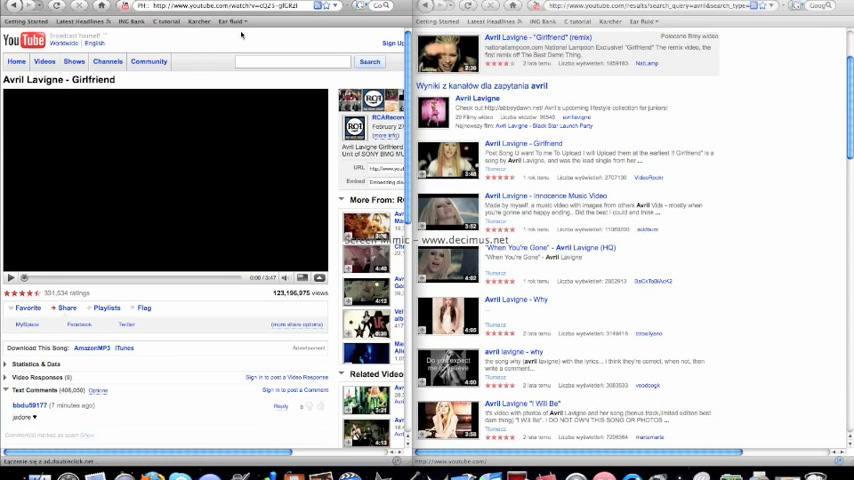
- Place the Girlfriend video page beside the Avril Lavigne results for comparison
click(12, 278)
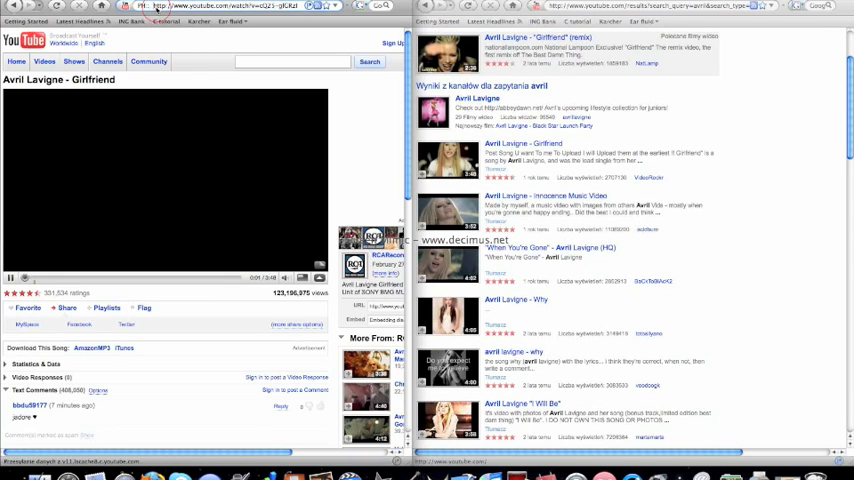